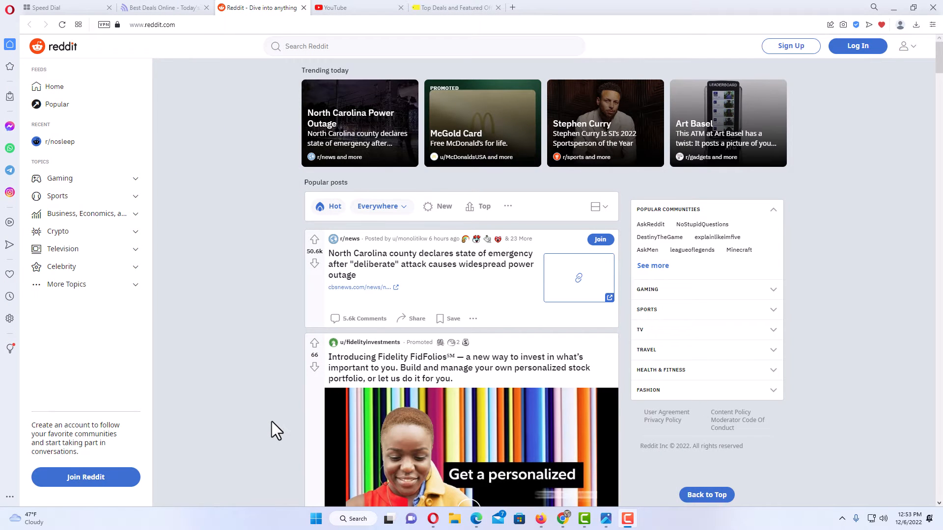
pyautogui.moveTo(262, 331)
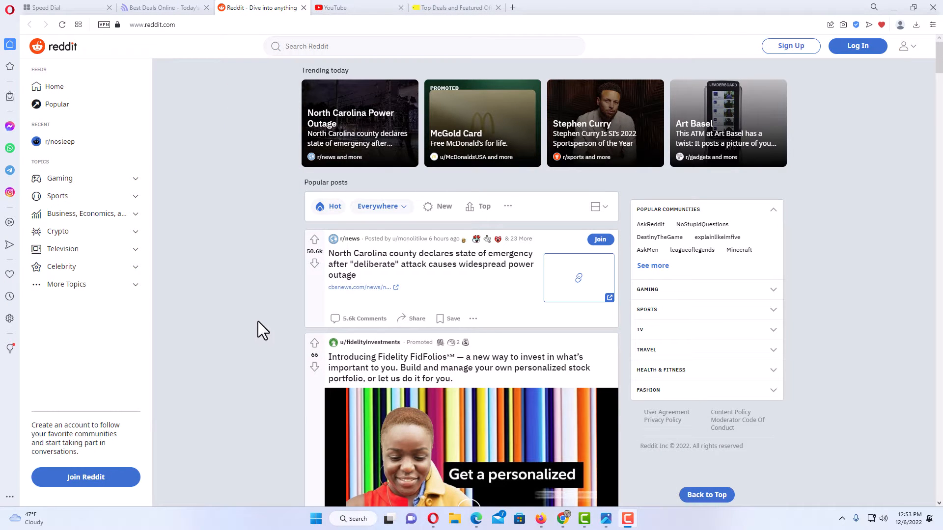
pyautogui.moveTo(267, 218)
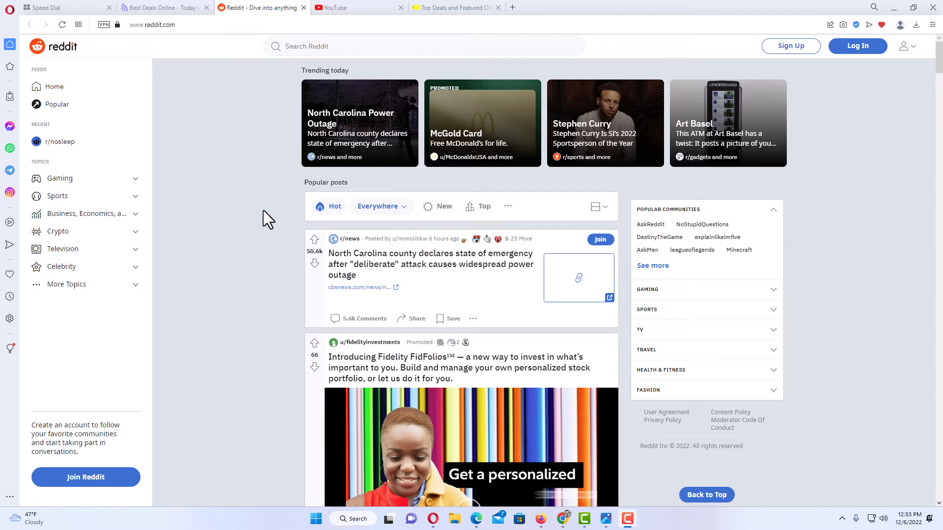
pyautogui.moveTo(262, 174)
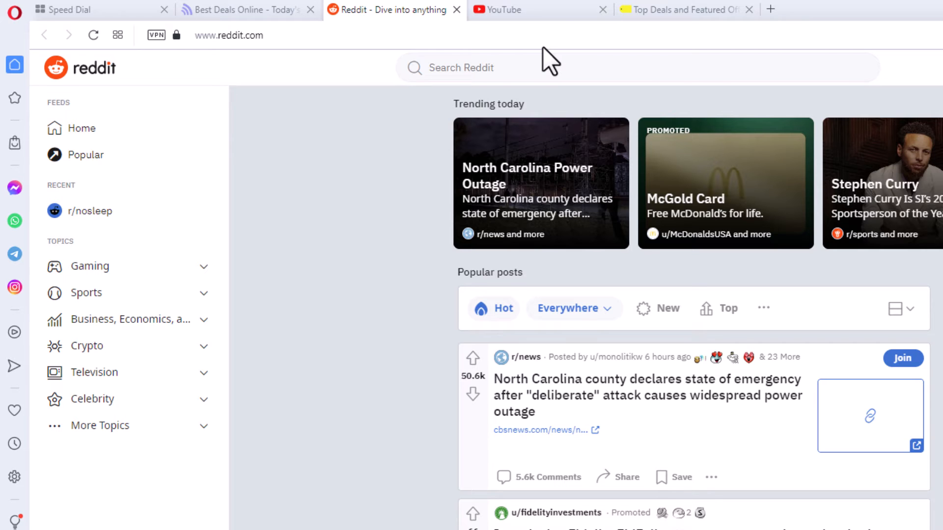
# Step: Switch to the YouTube tab and drag it out of the tab strip into a new window
pyautogui.click(523, 10)
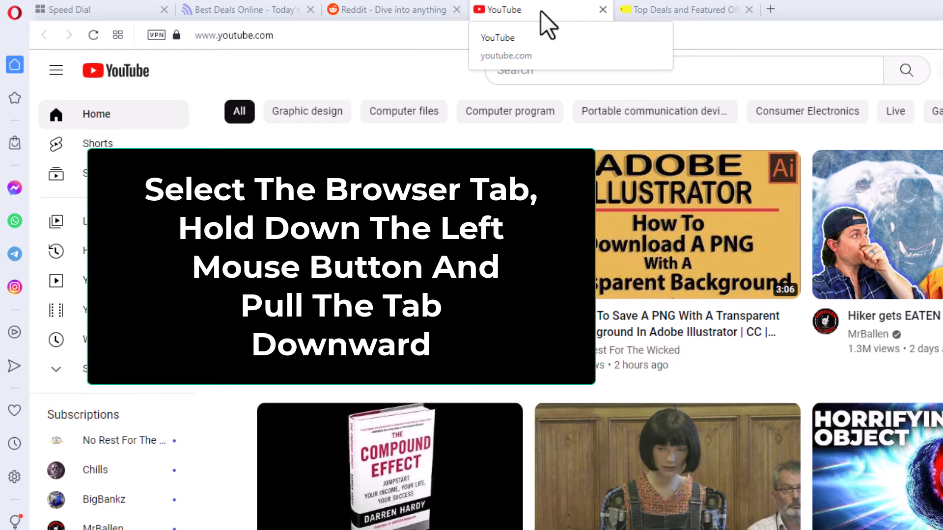
pyautogui.moveTo(535, 10); pyautogui.dragTo(511, 121)
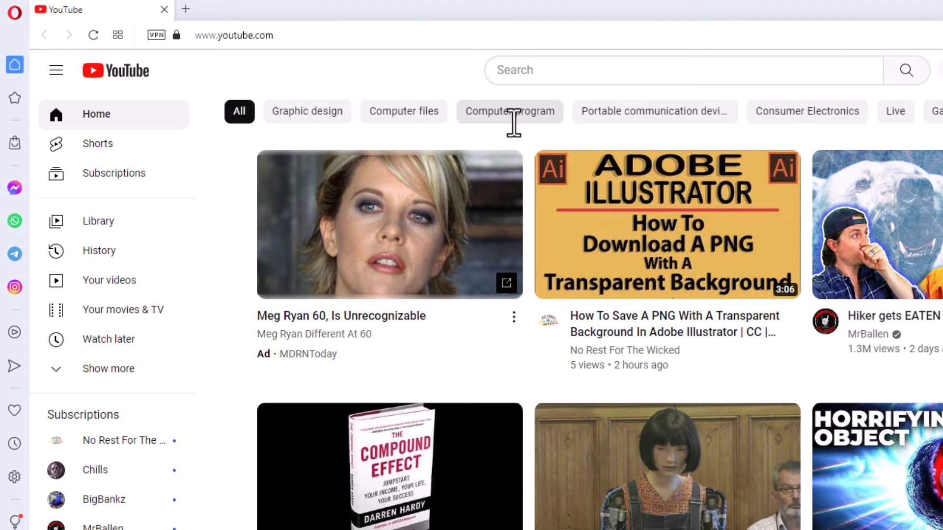
pyautogui.moveTo(540, 163)
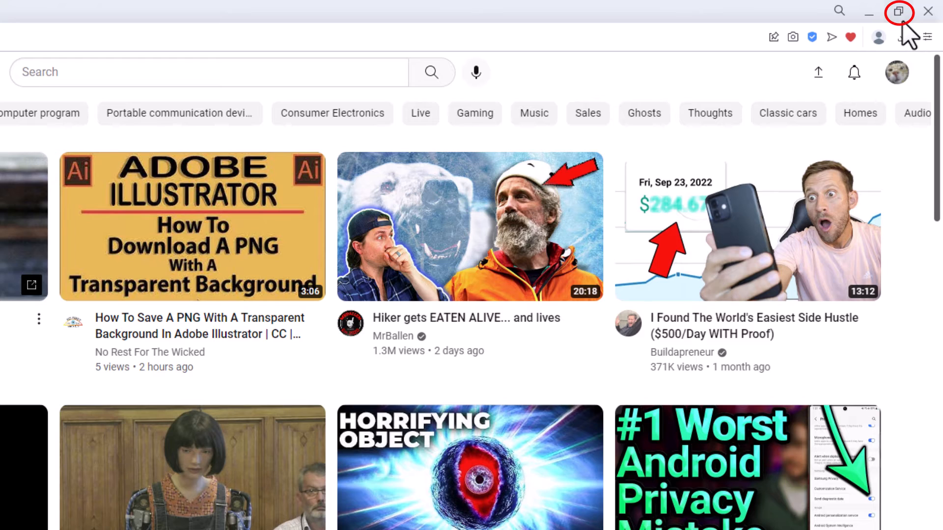
pyautogui.moveTo(910, 27)
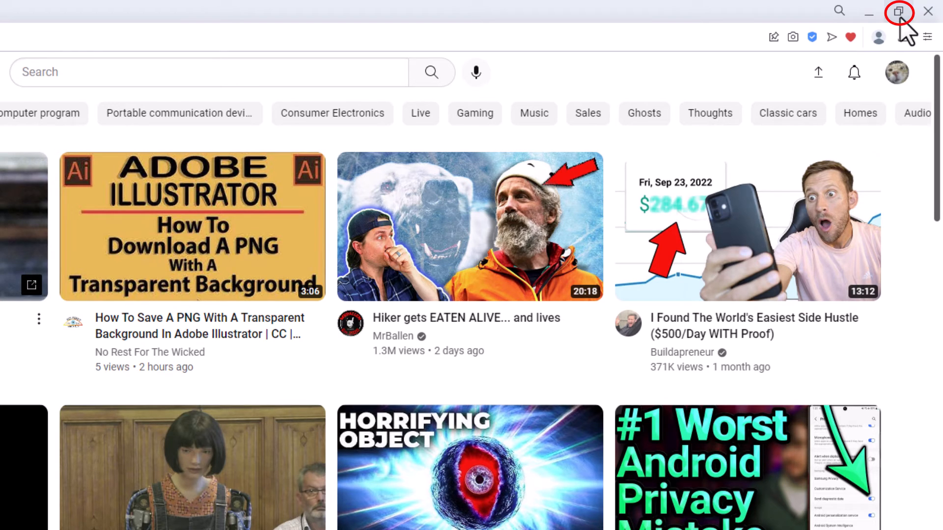
# Step: Restore down the detached YouTube window from its maximized size
pyautogui.click(898, 11)
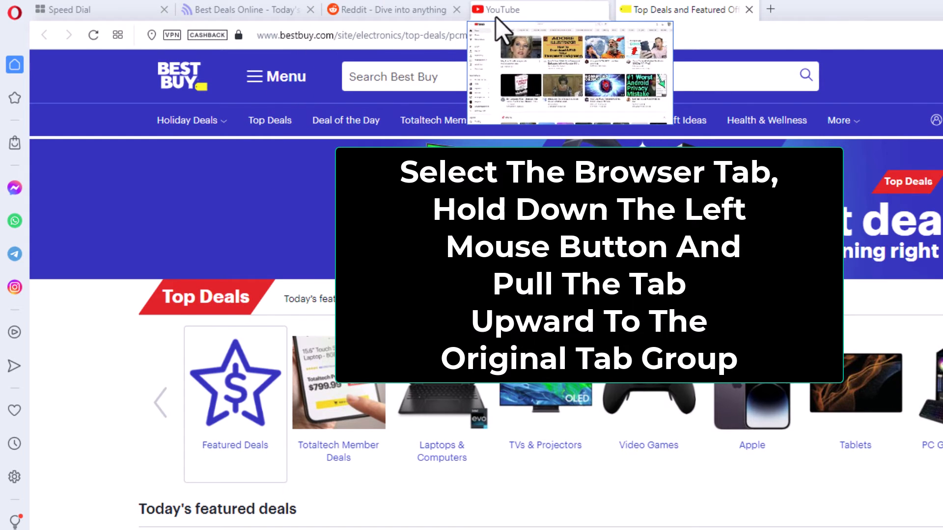
# Step: Drop the YouTube tab into the original tab strip between the Best Deals and Reddit tabs
pyautogui.moveTo(538, 10); pyautogui.dragTo(385, 10)
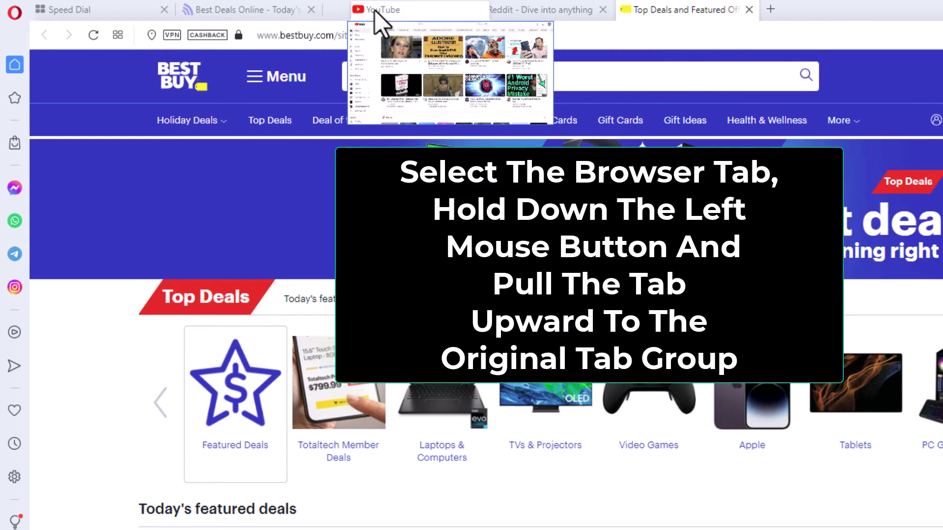